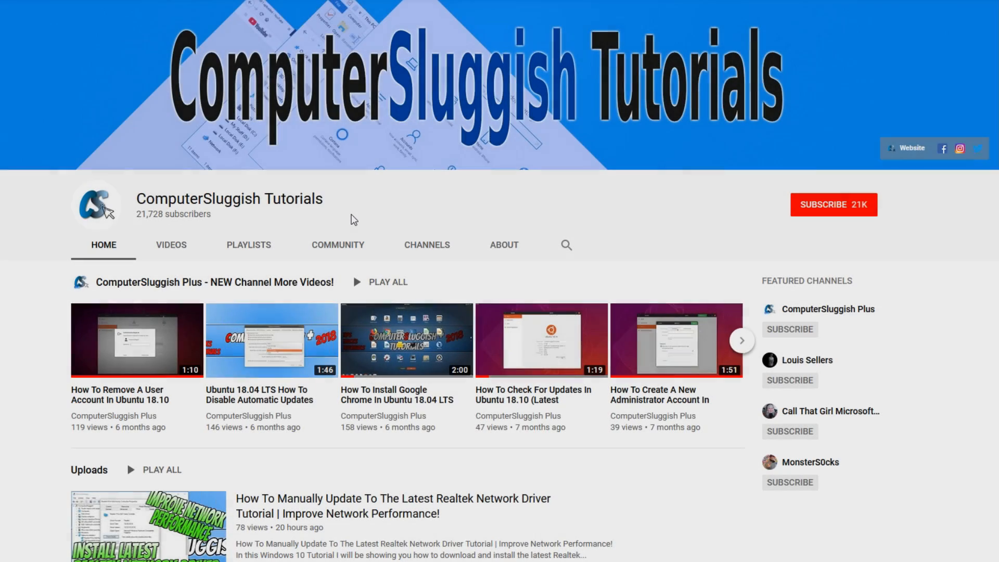
mouse_move(420, 201)
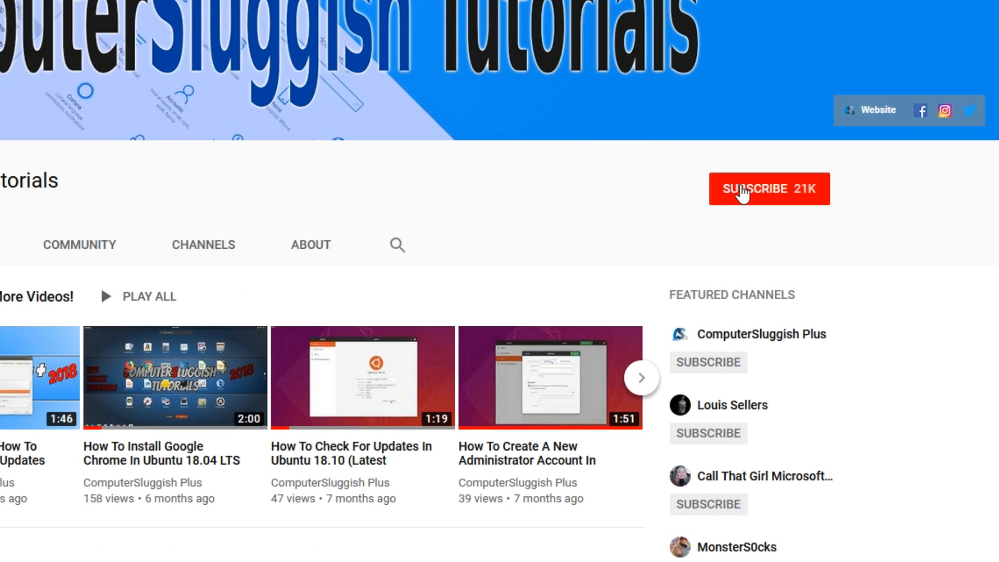
Watch the ComputerSluggish channel intro and scroll through the forum tour
click(769, 188)
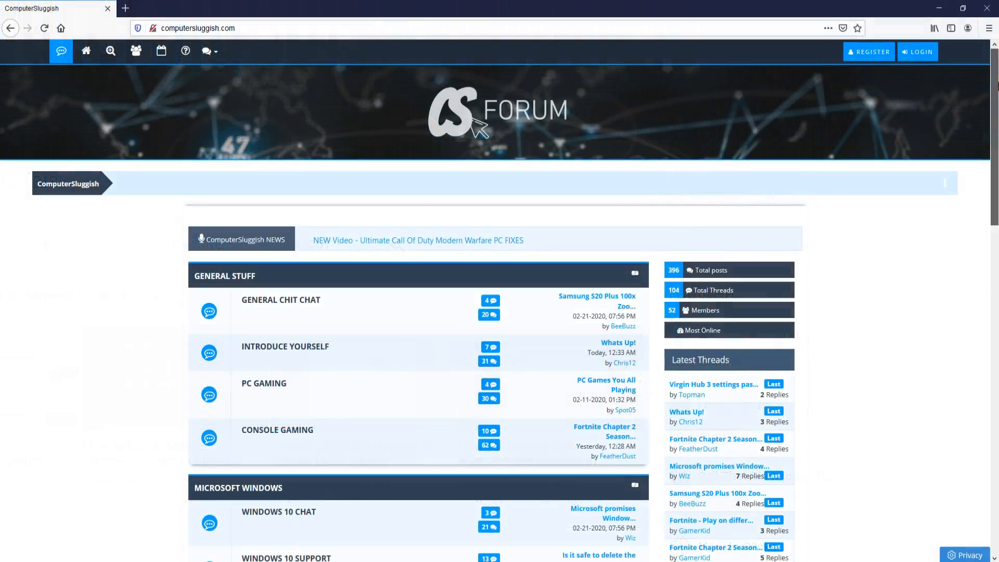
scroll(down, 3)
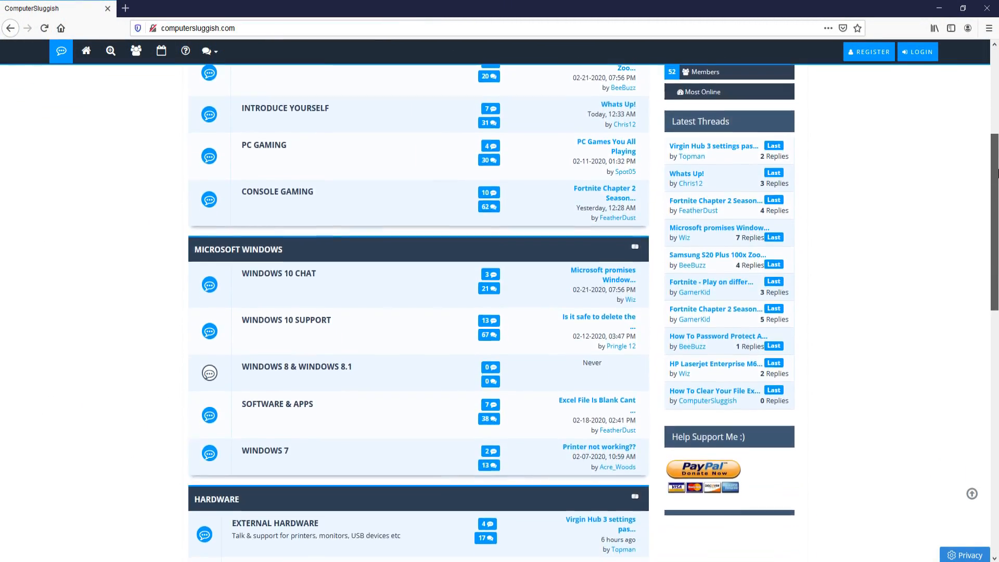
scroll(down, 3)
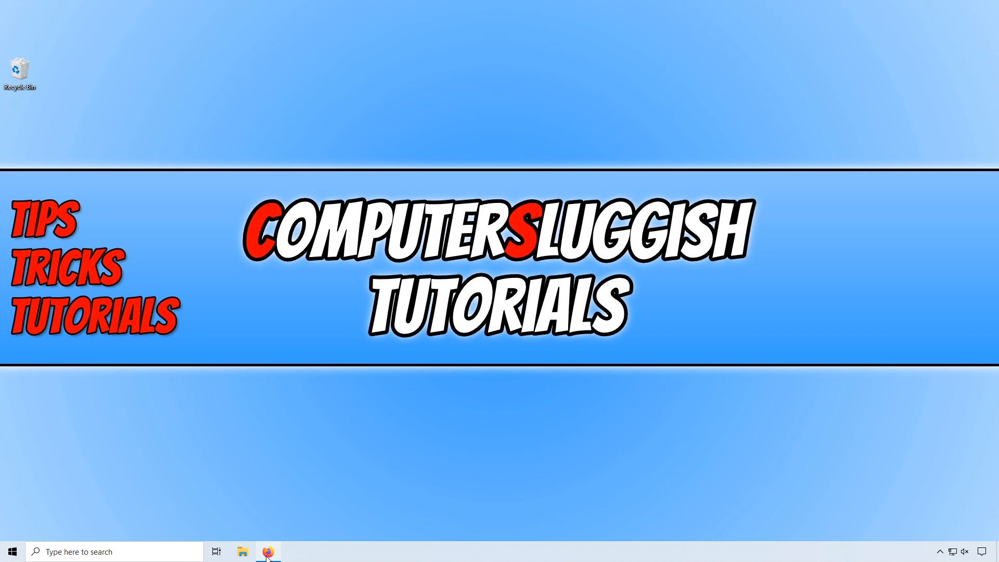
On the Realtek audio codecs page, choose the 64bits Windows driver download
click(267, 551)
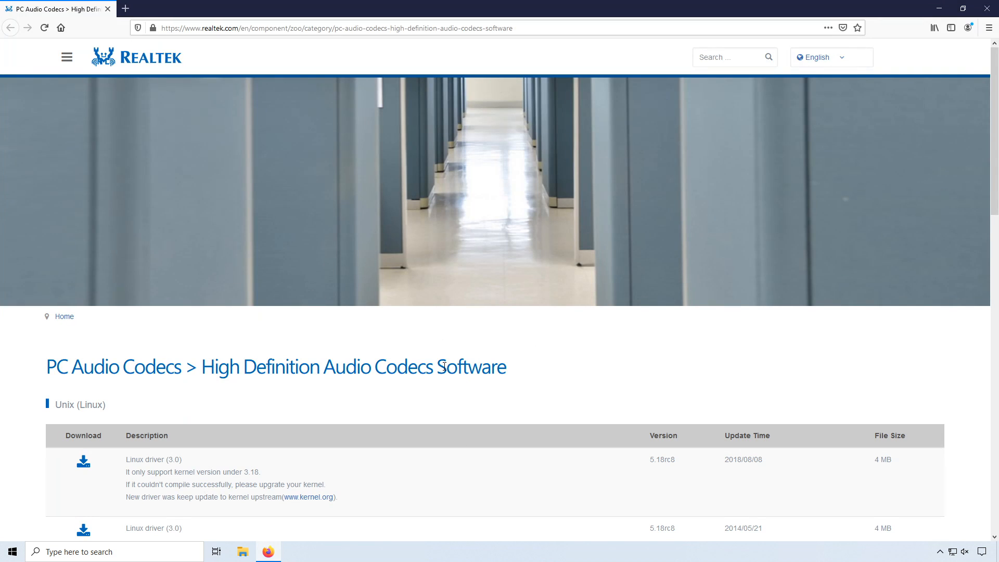
mouse_move(395, 320)
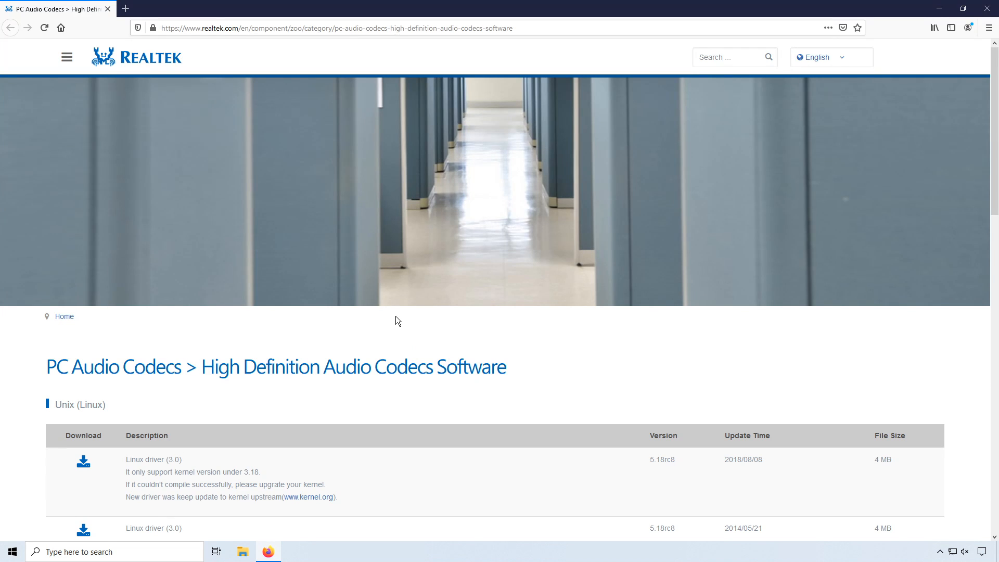
scroll(down, 3)
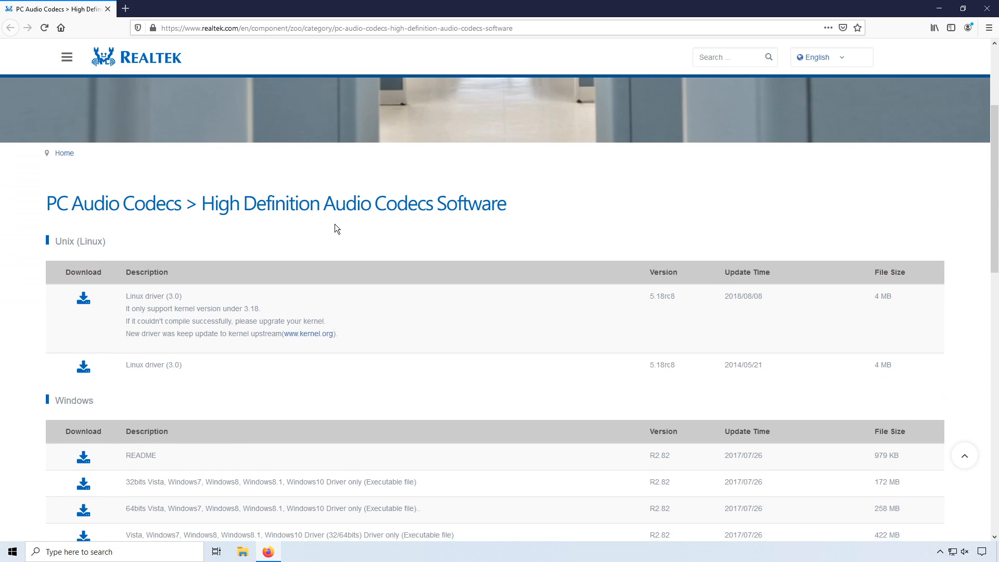
scroll(down, 3)
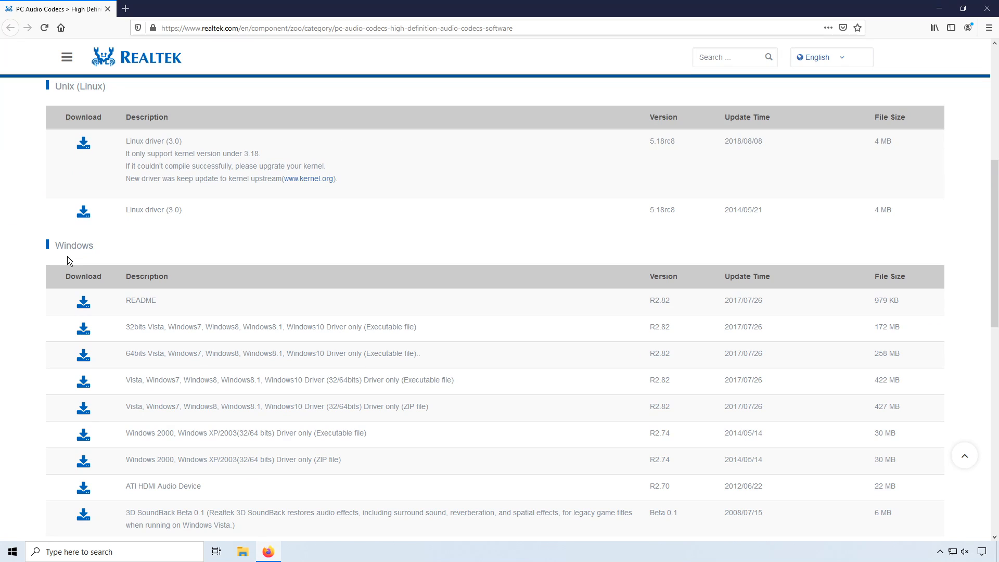
mouse_move(173, 330)
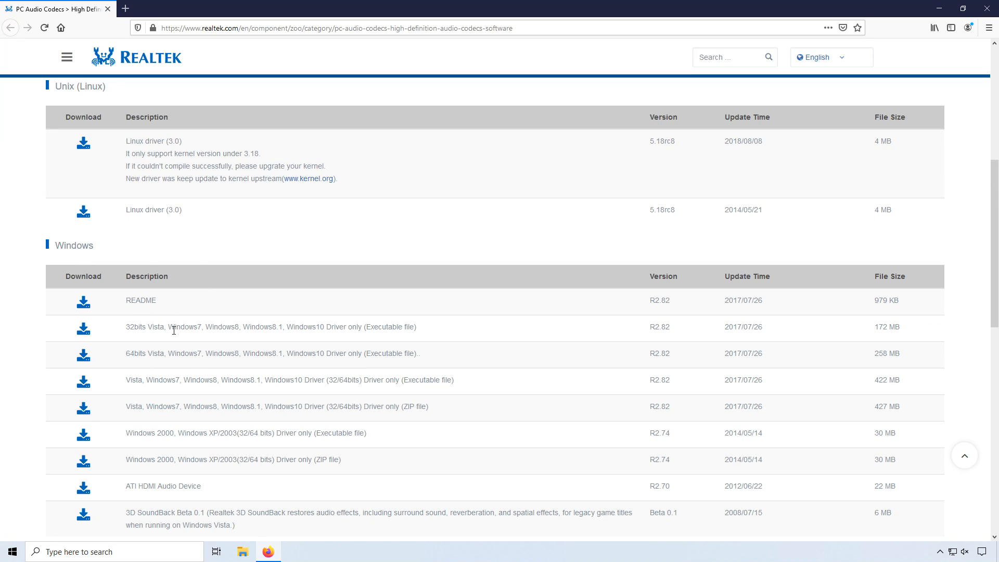
mouse_move(124, 355)
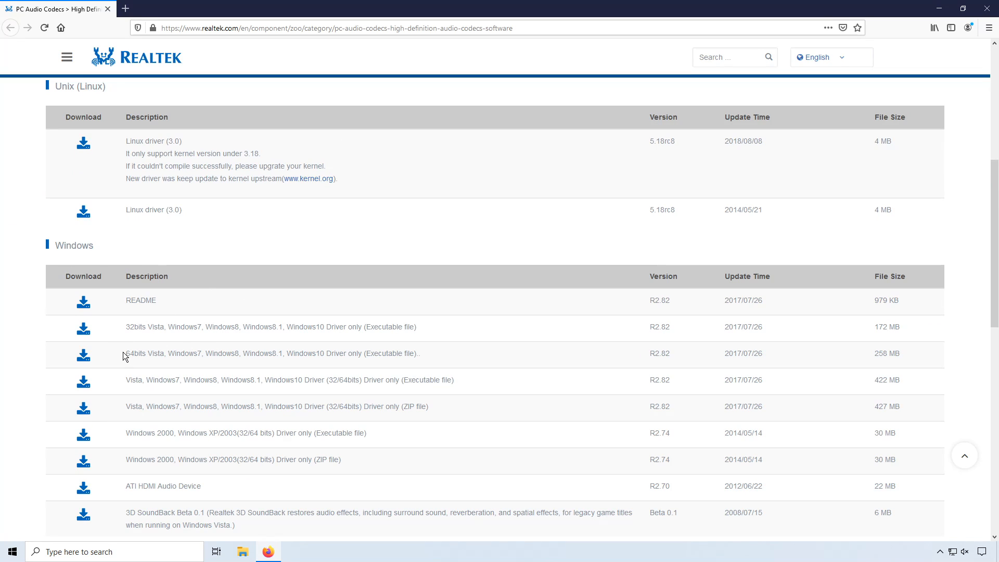
double_click(137, 353)
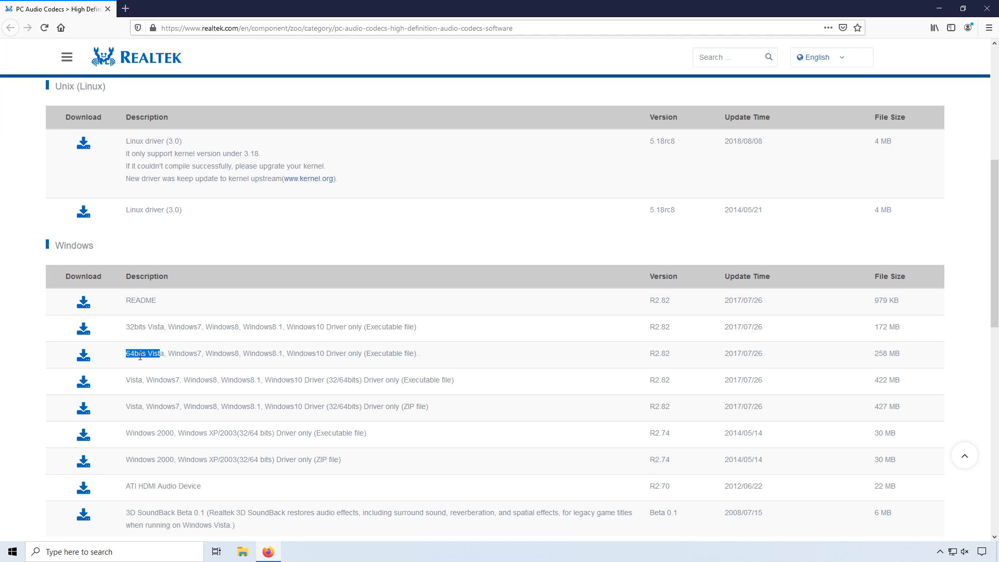
mouse_move(83, 355)
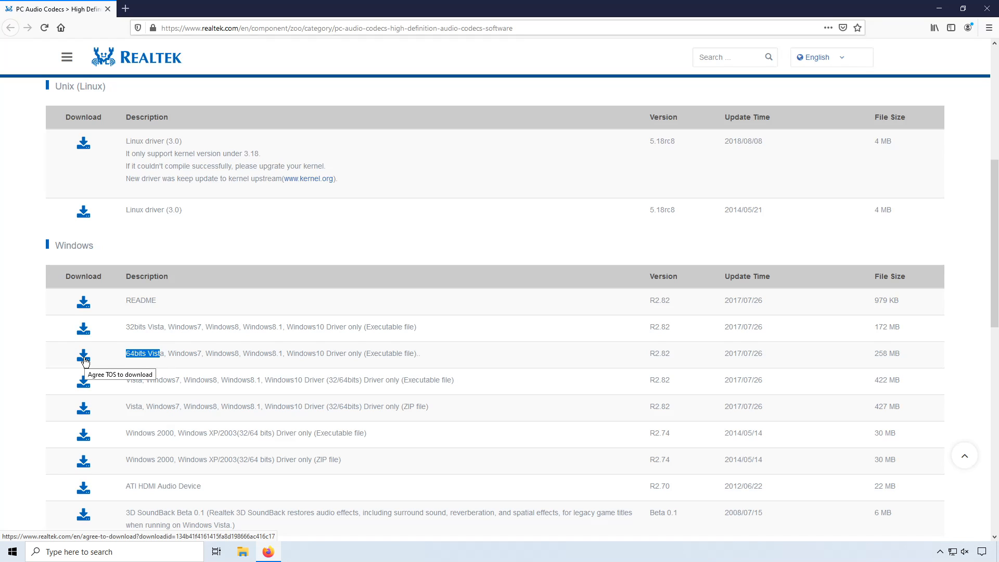
click(82, 354)
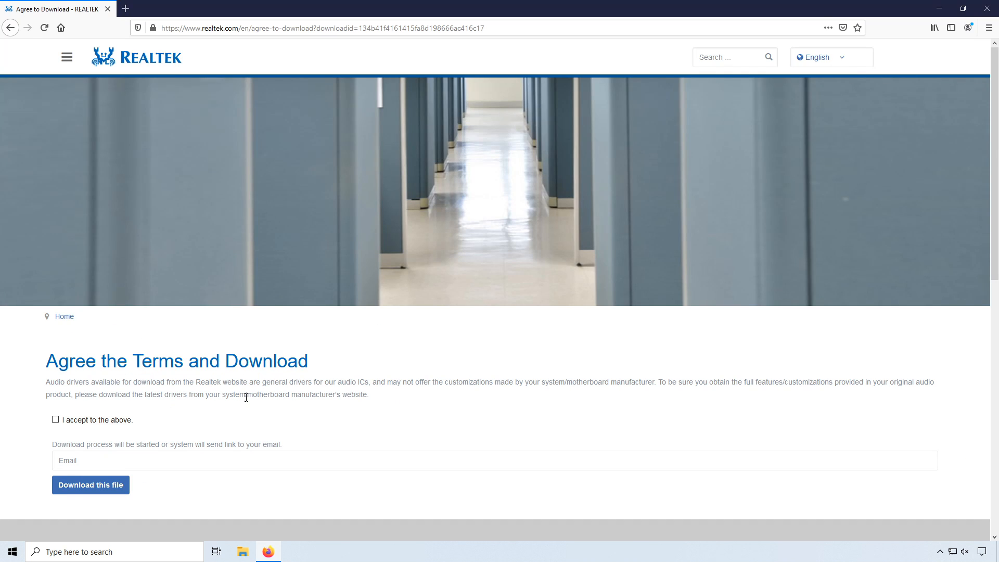
Accept the download terms, submit the captcha, and save the driver file
scroll(down, 3)
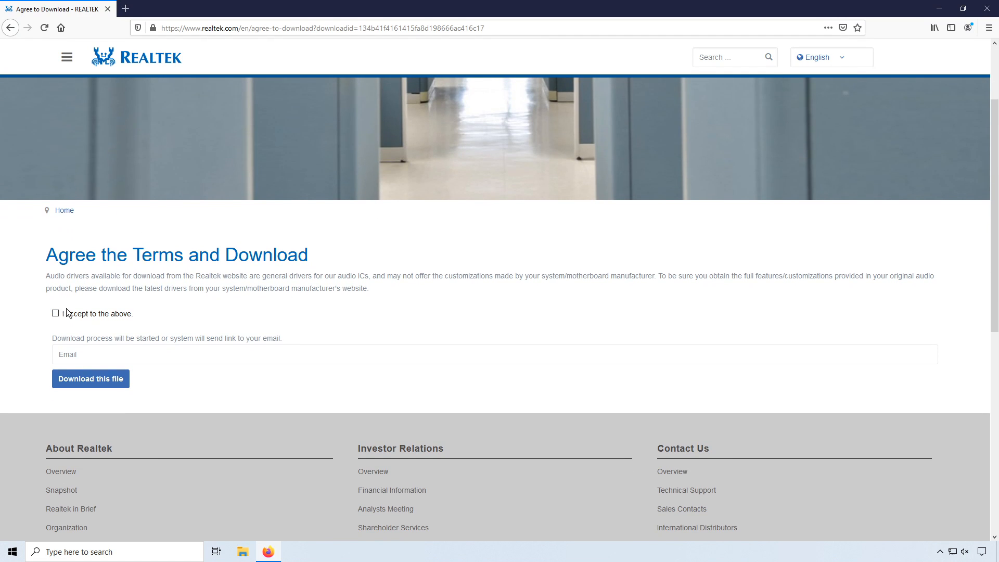
click(56, 312)
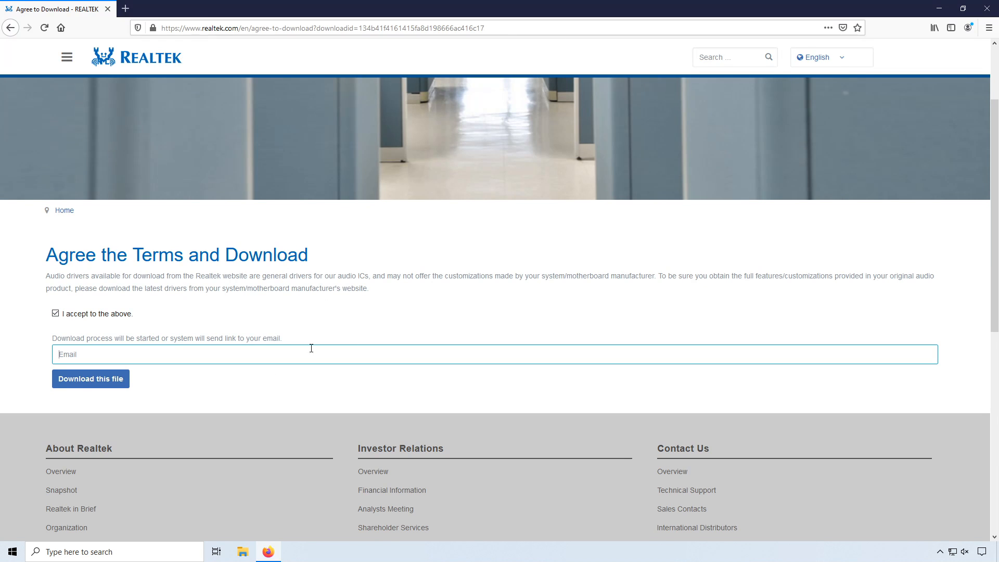
mouse_move(536, 298)
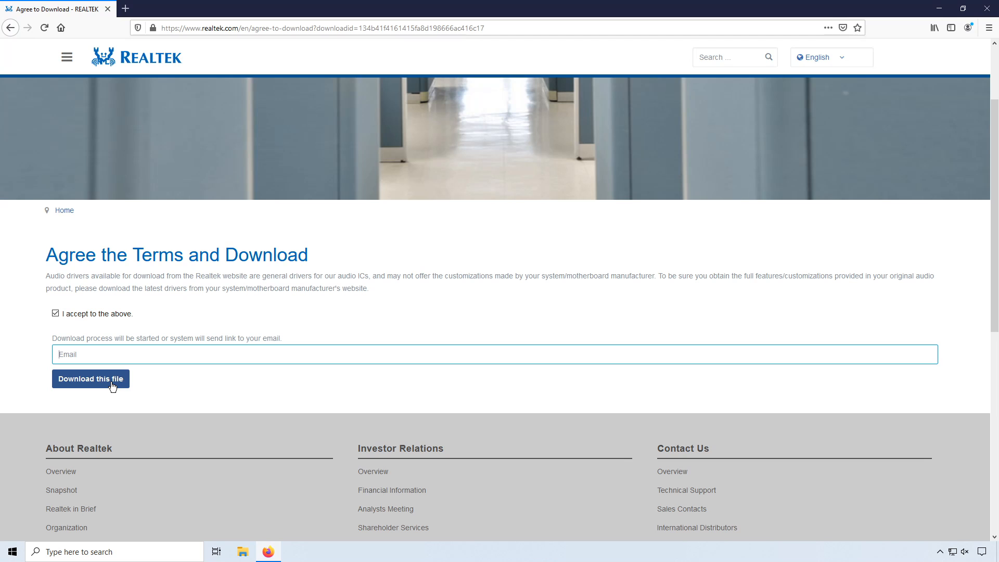
click(91, 379)
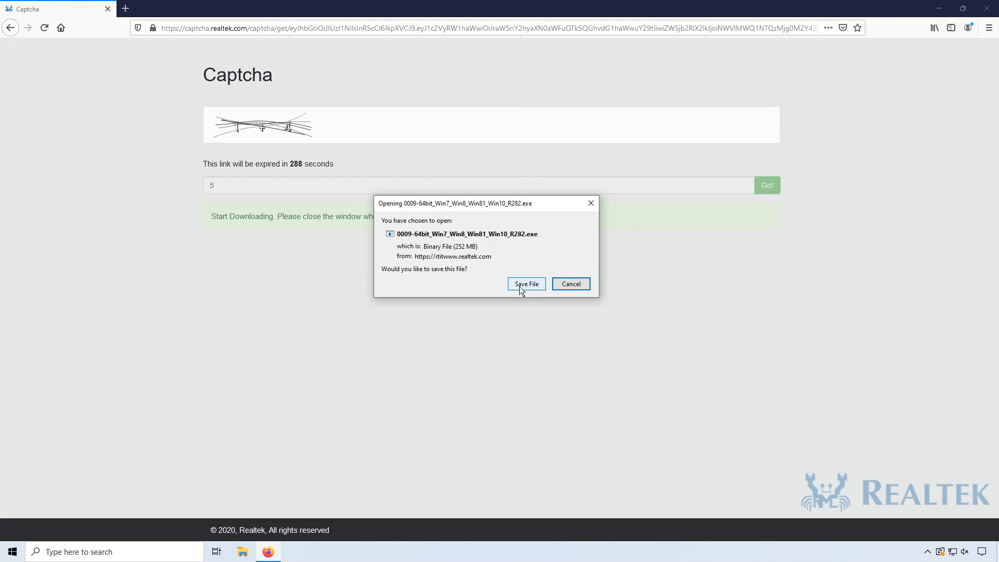
click(525, 284)
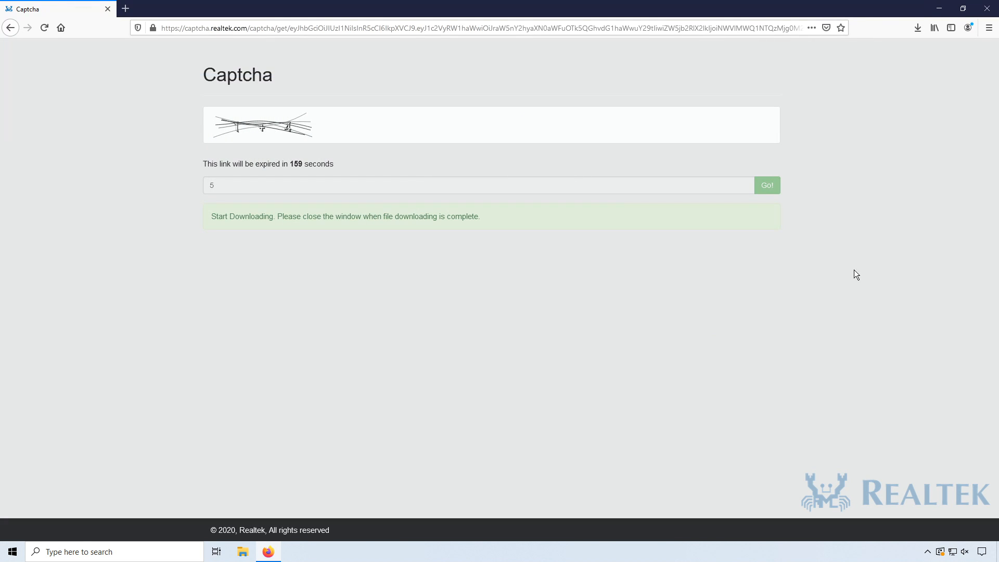
click(917, 28)
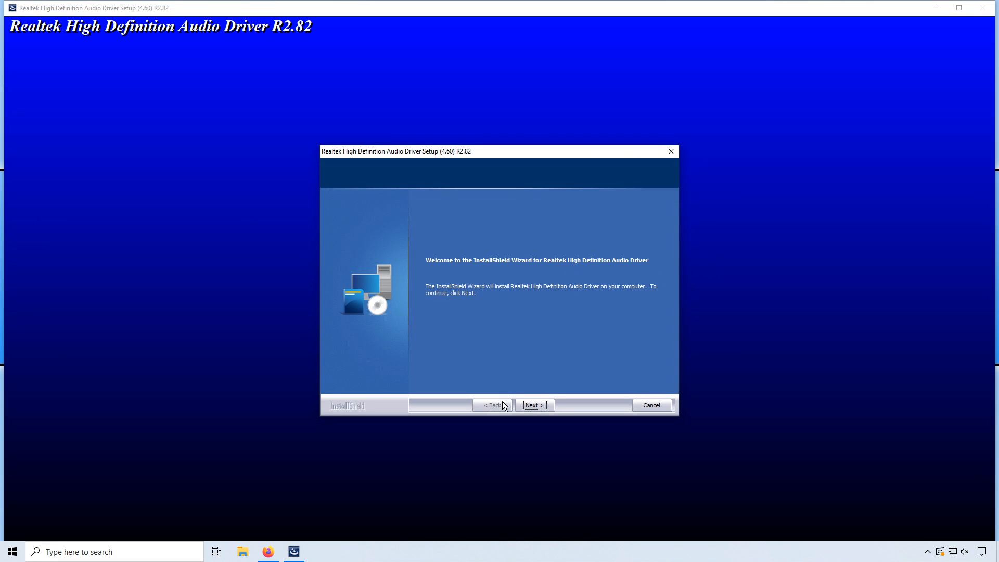
Advance the Realtek installer past the welcome screen and finish with a restart
click(534, 405)
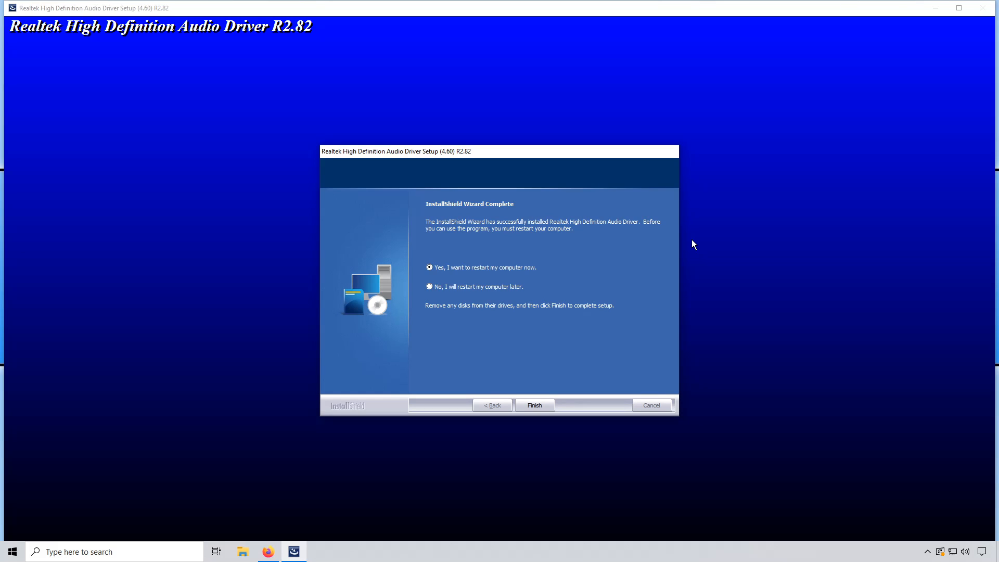
click(534, 406)
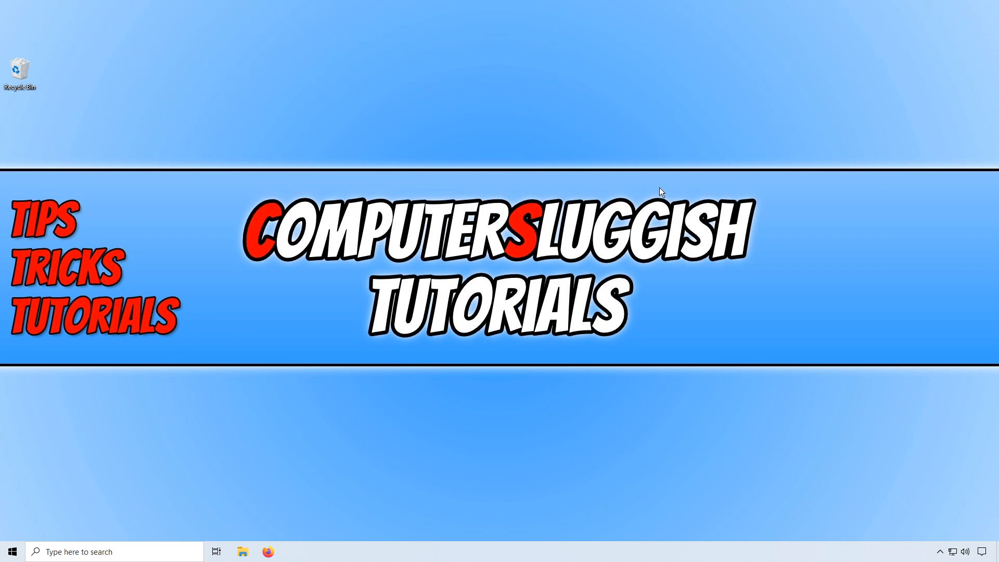
mouse_move(898, 444)
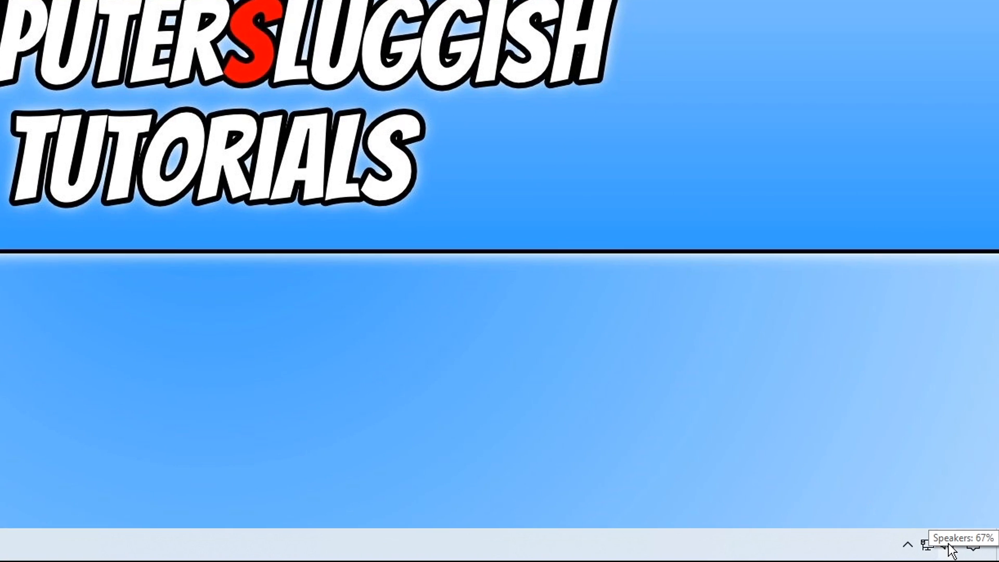
Confirm Speakers show Realtek High Definition Audio, then right-click the speaker icon
click(947, 545)
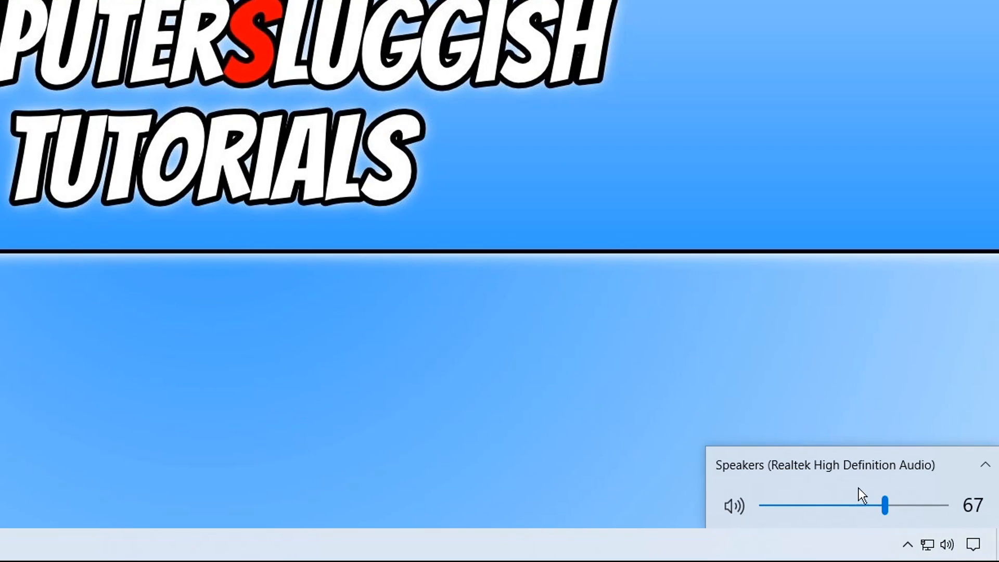
mouse_move(846, 478)
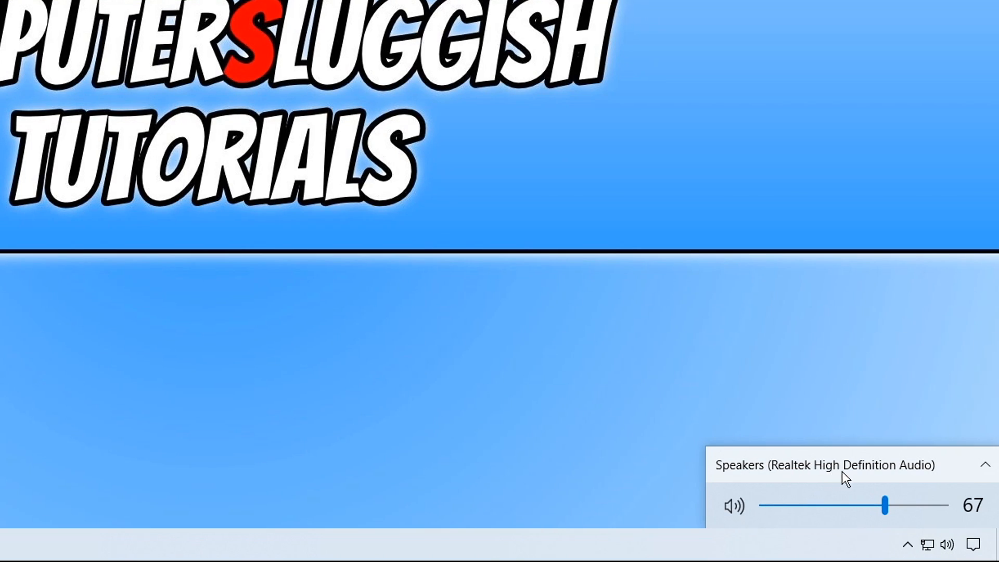
mouse_move(914, 480)
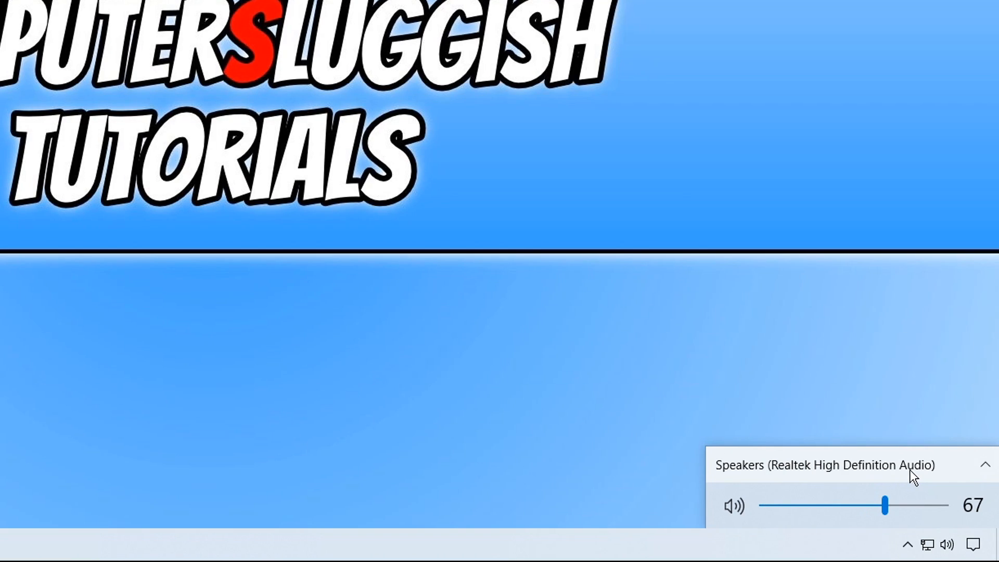
right_click(946, 544)
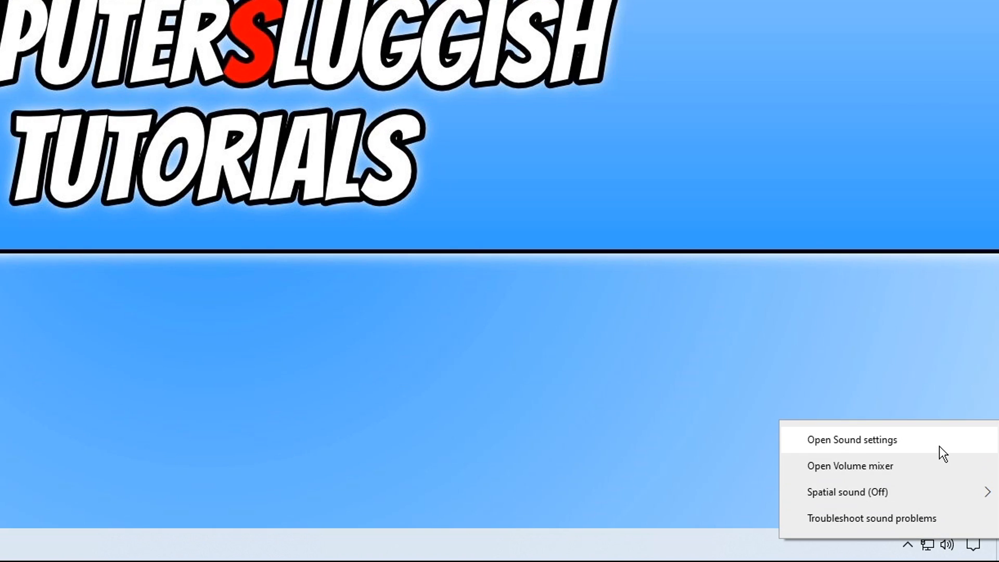
Check the Sound settings microphone and speaker dropdowns, keeping Realtek High Definition Audio
click(852, 440)
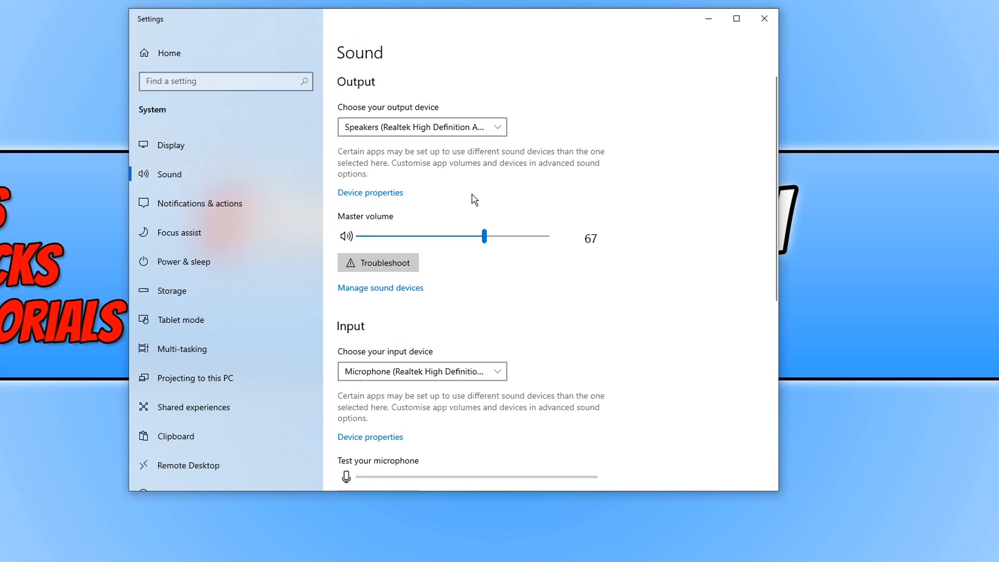
scroll(down, 3)
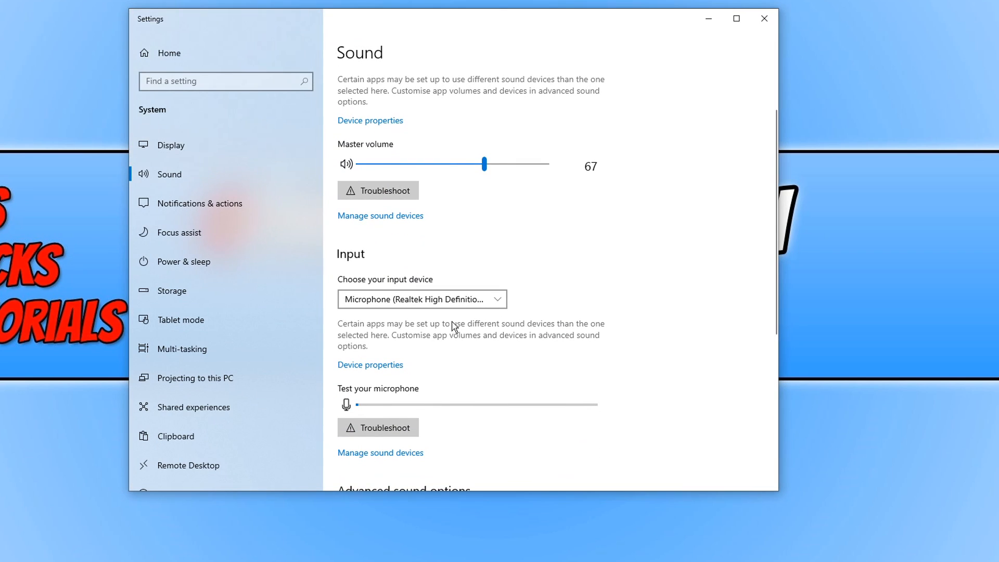
click(421, 298)
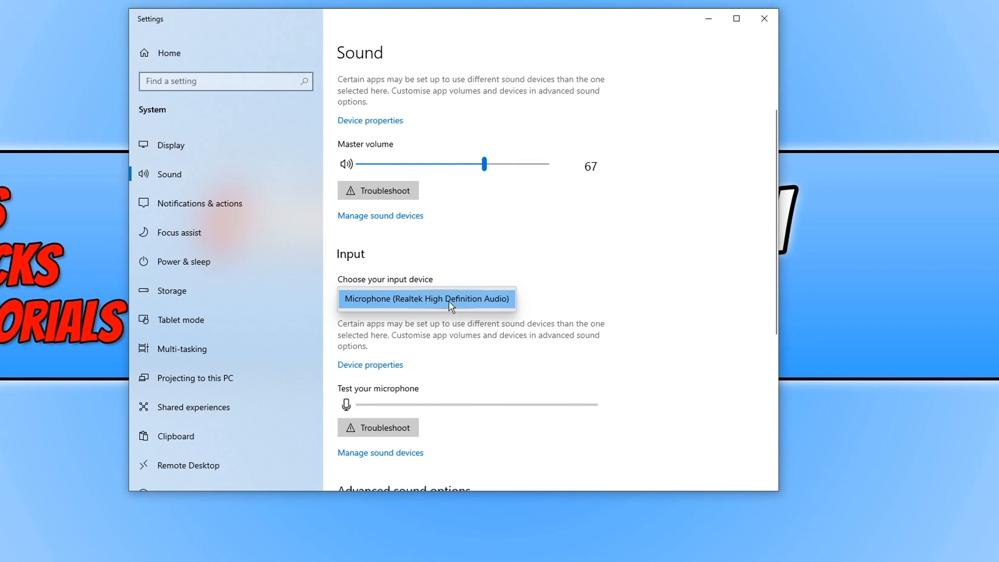
mouse_move(556, 306)
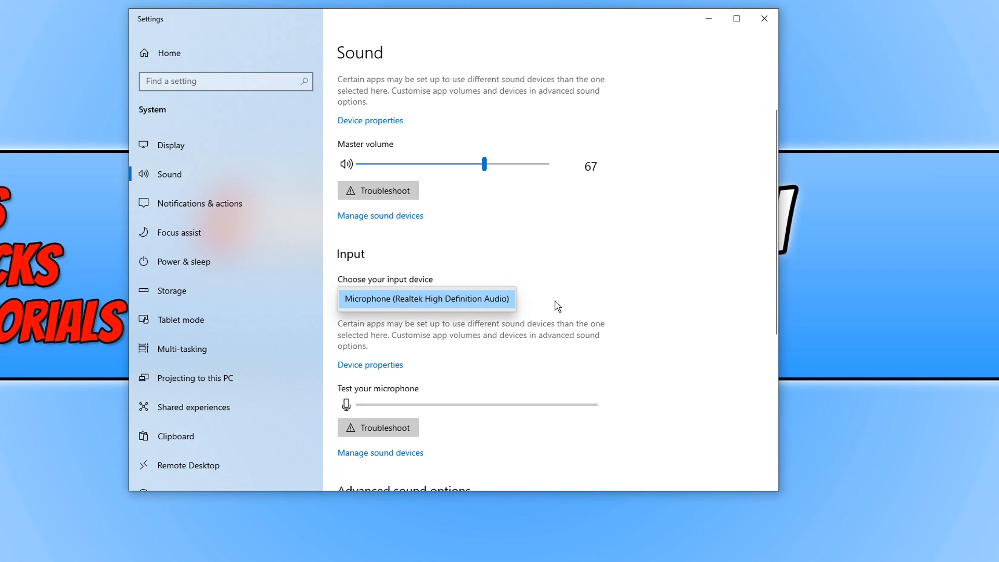
scroll(up, 3)
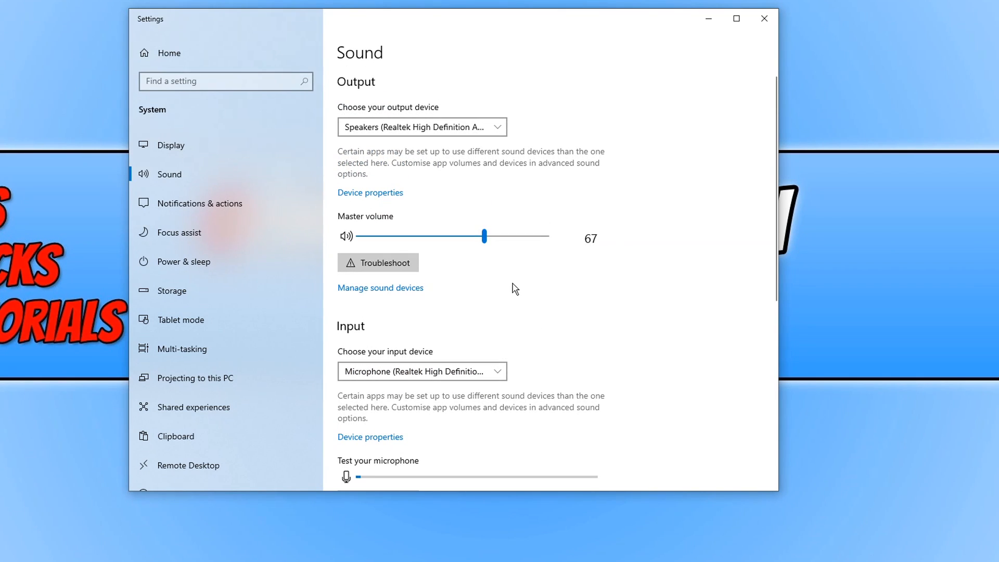
mouse_move(448, 185)
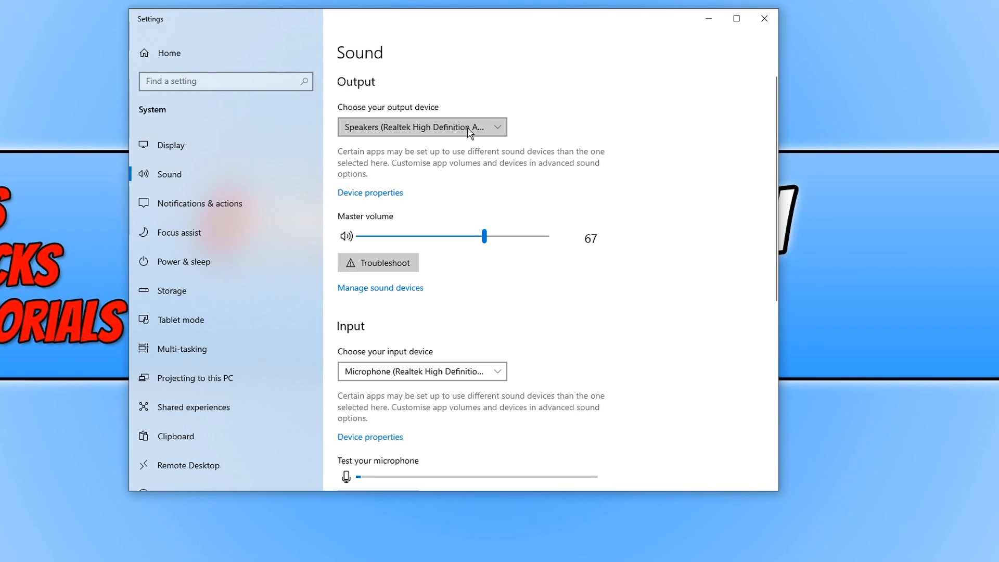
click(422, 126)
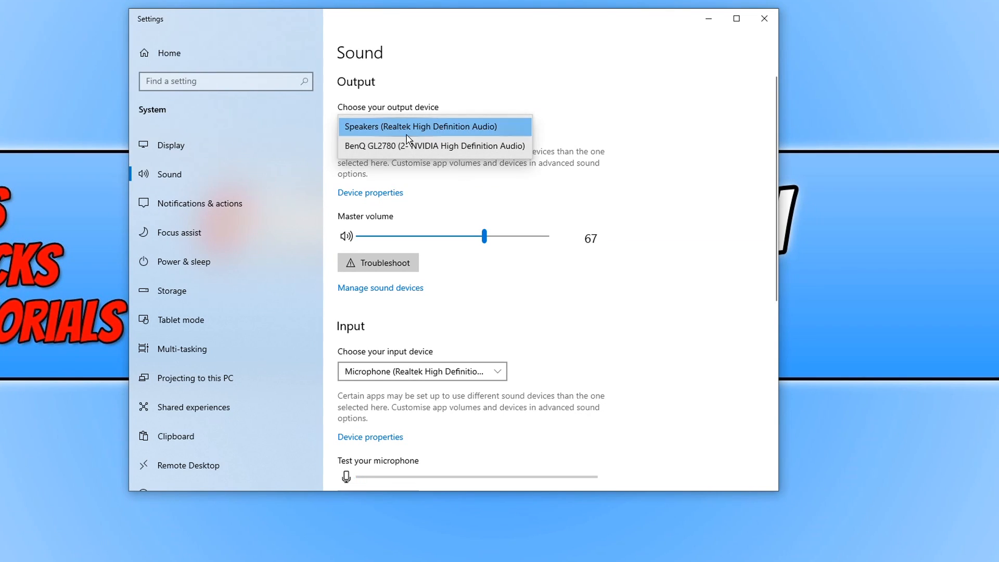
click(420, 126)
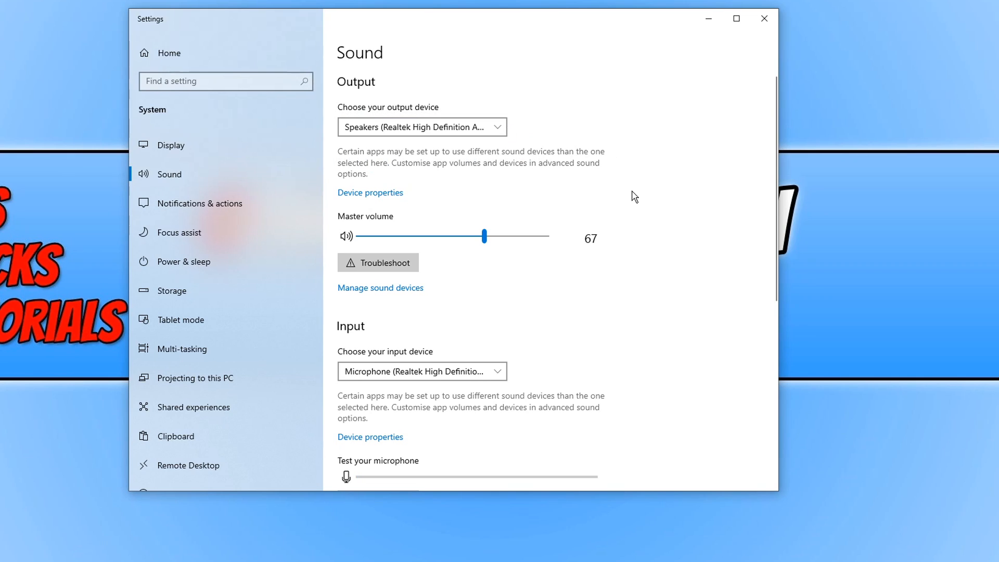
mouse_move(741, 366)
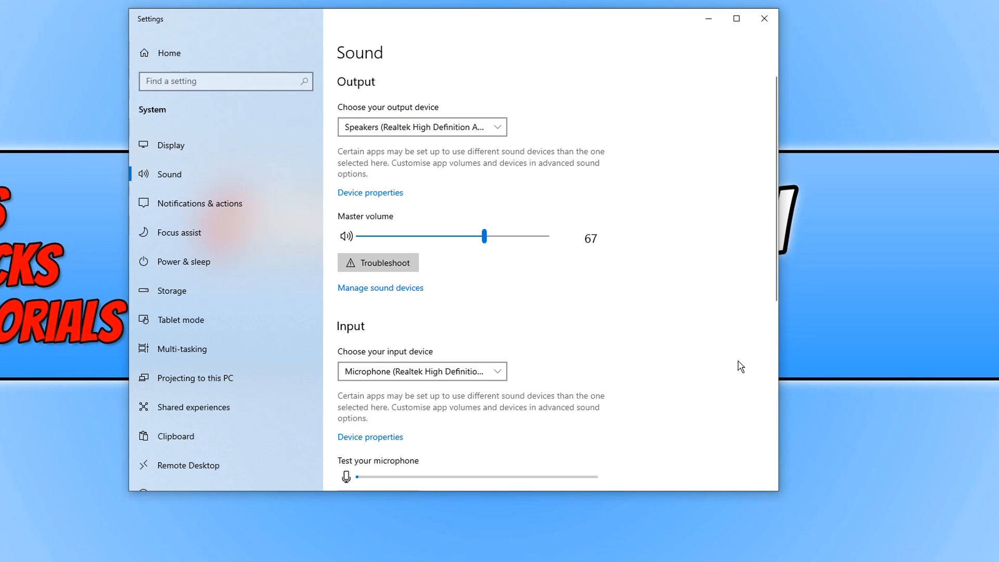